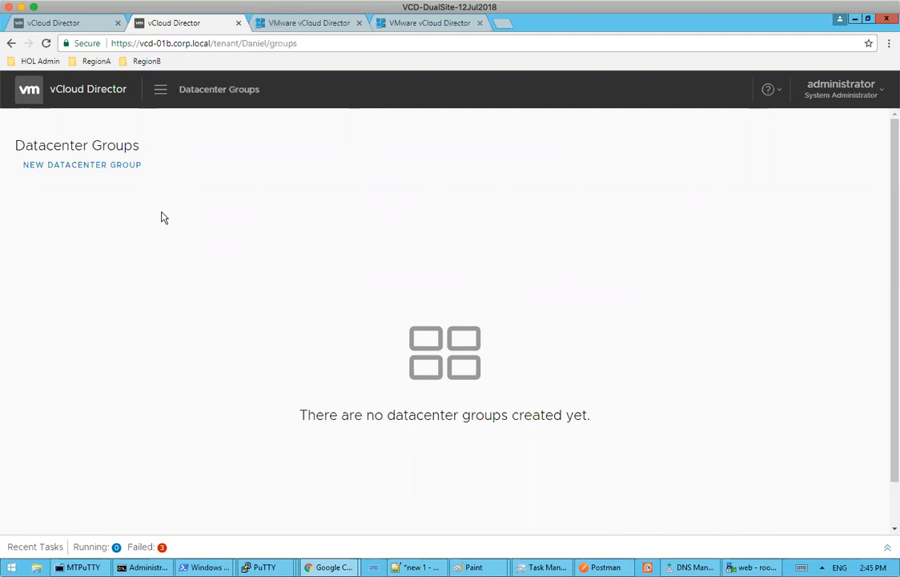
{"action": "mouse_move", "coordinate": [147, 186]}
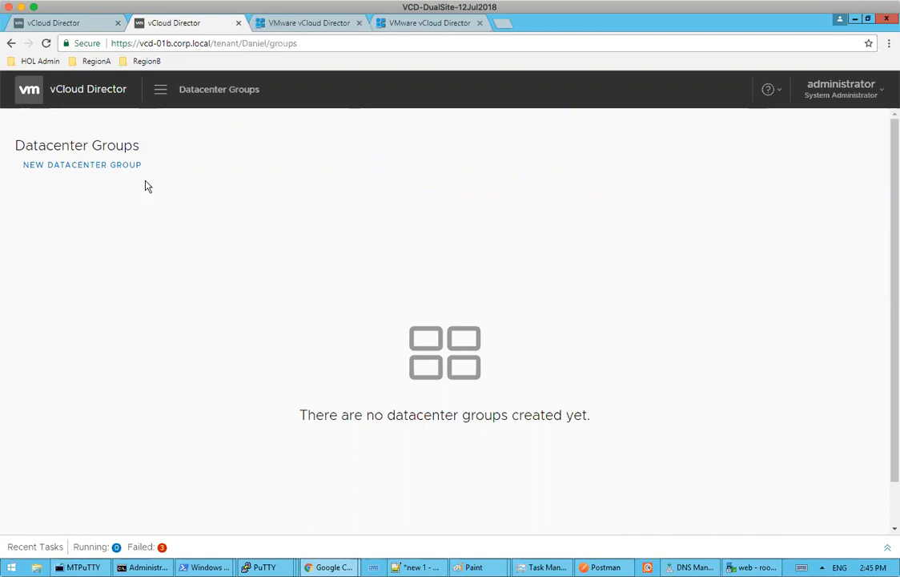
{"action": "mouse_move", "coordinate": [252, 153]}
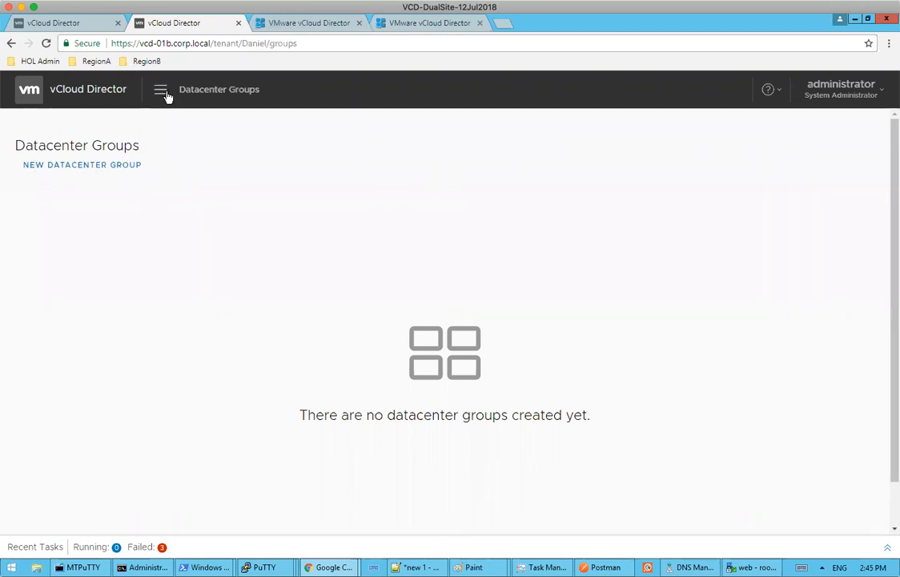
Begin a new datacenter group named 'Daniel-Group'
{"action": "left_click", "coordinate": [161, 89]}
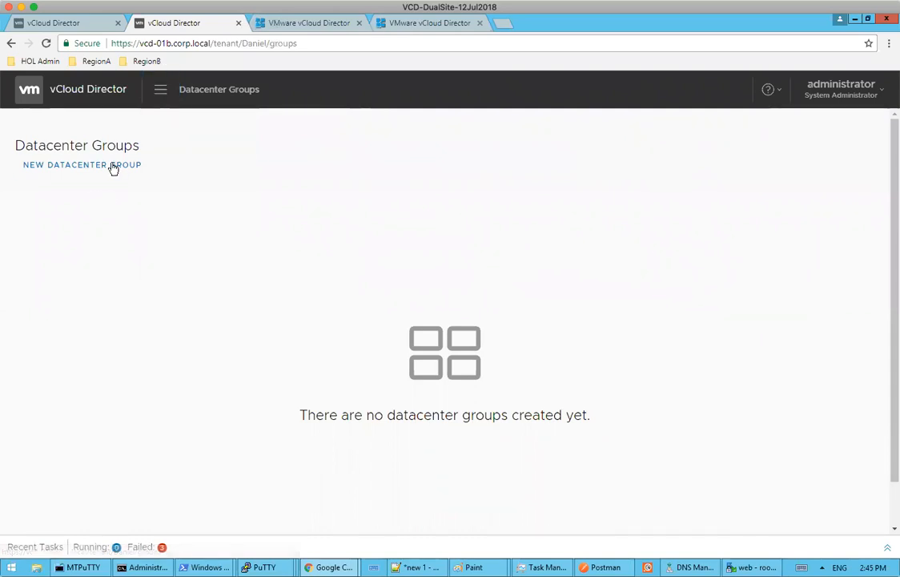
{"action": "left_click", "coordinate": [82, 164]}
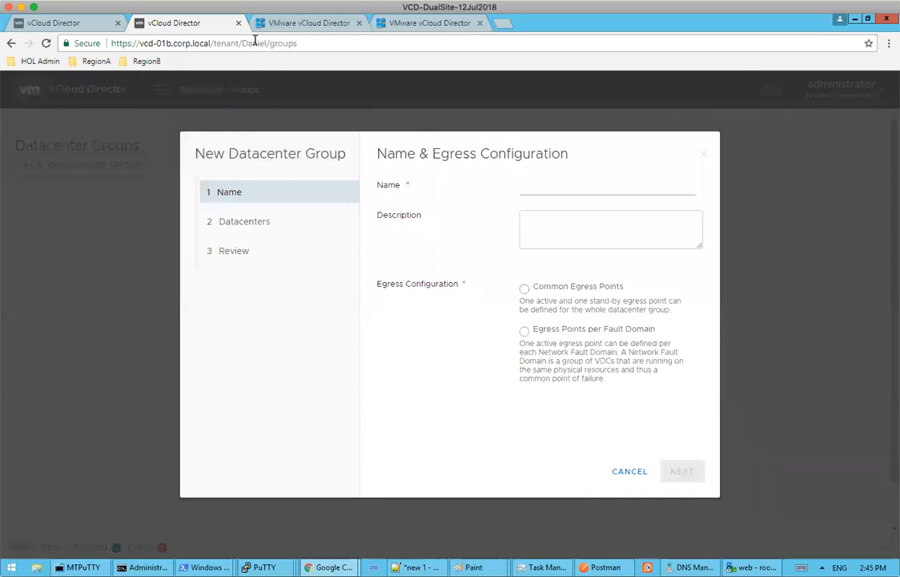
{"action": "left_click", "coordinate": [607, 186]}
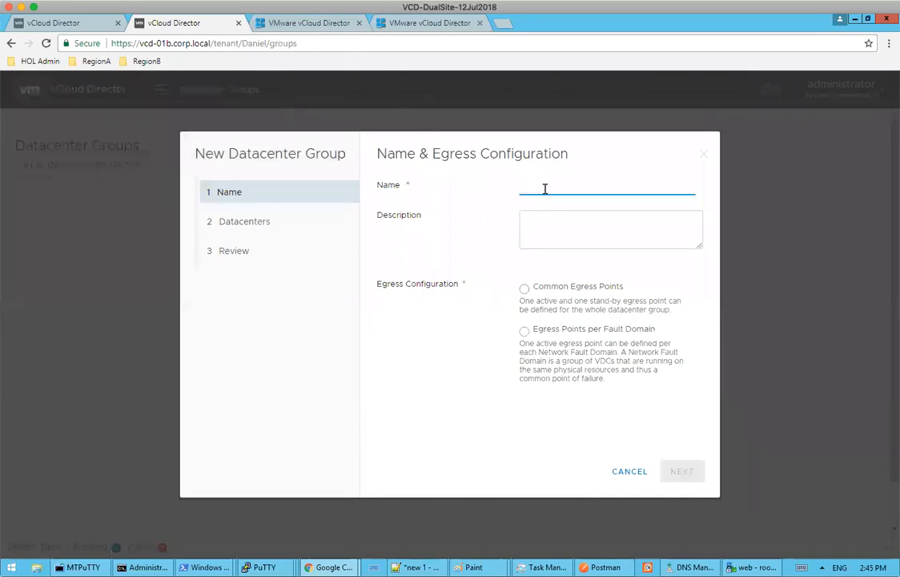
{"action": "left_click", "coordinate": [607, 187]}
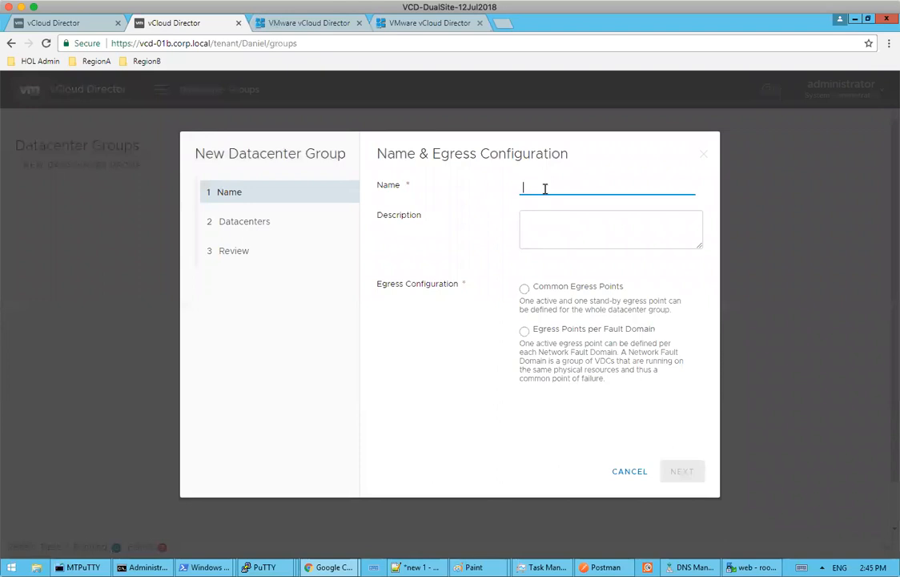
{"action": "type", "text": "Daniel-Group"}
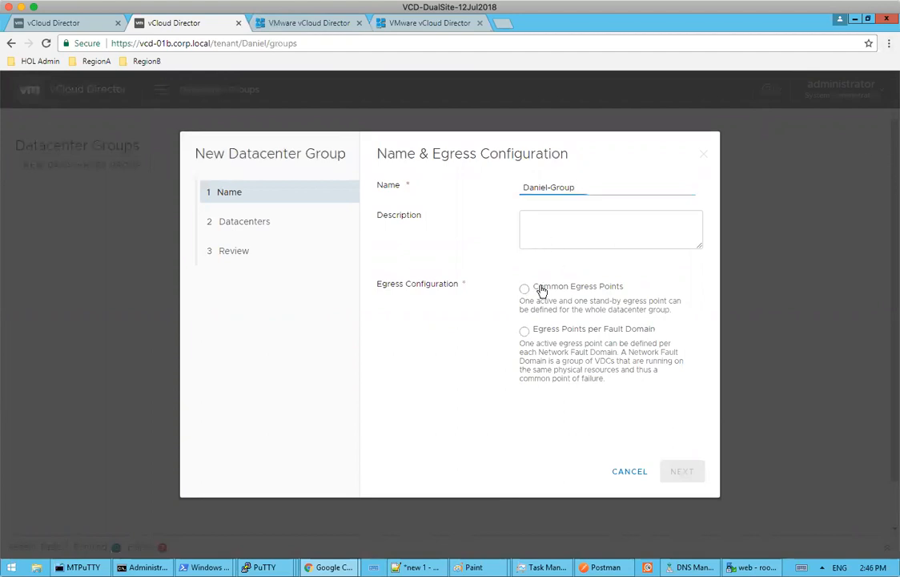
Choose Common Egress Points for Daniel-Group and advance to the Datacenters step
{"action": "left_click", "coordinate": [525, 288]}
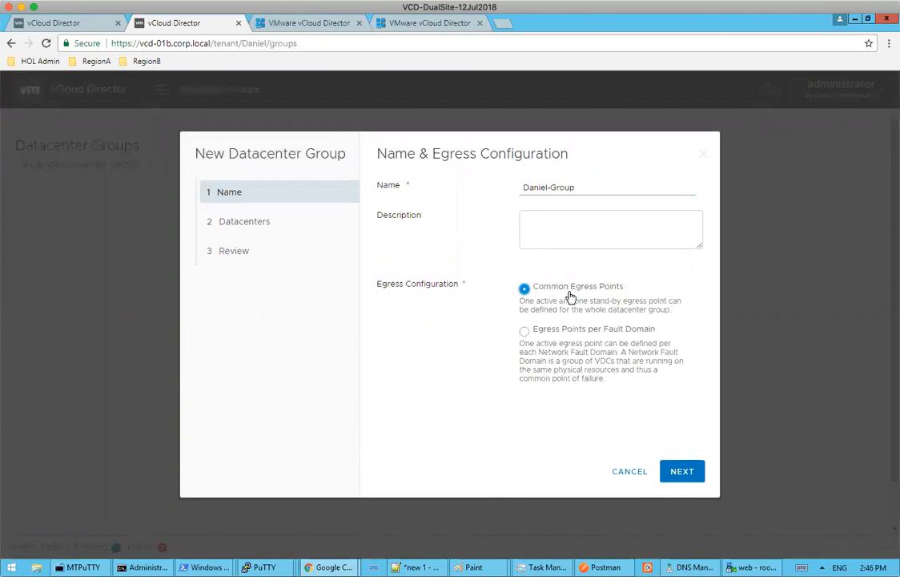
{"action": "mouse_move", "coordinate": [566, 289]}
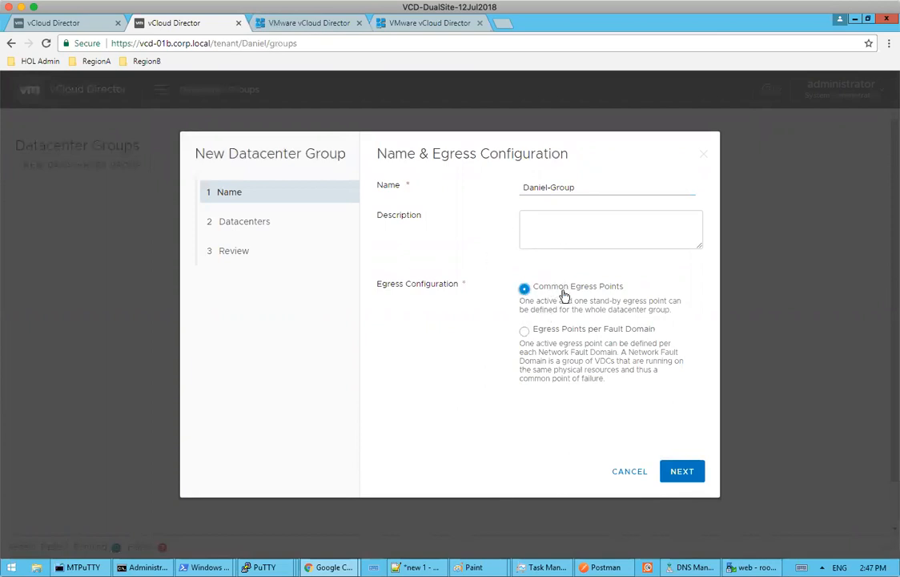
{"action": "mouse_move", "coordinate": [495, 292]}
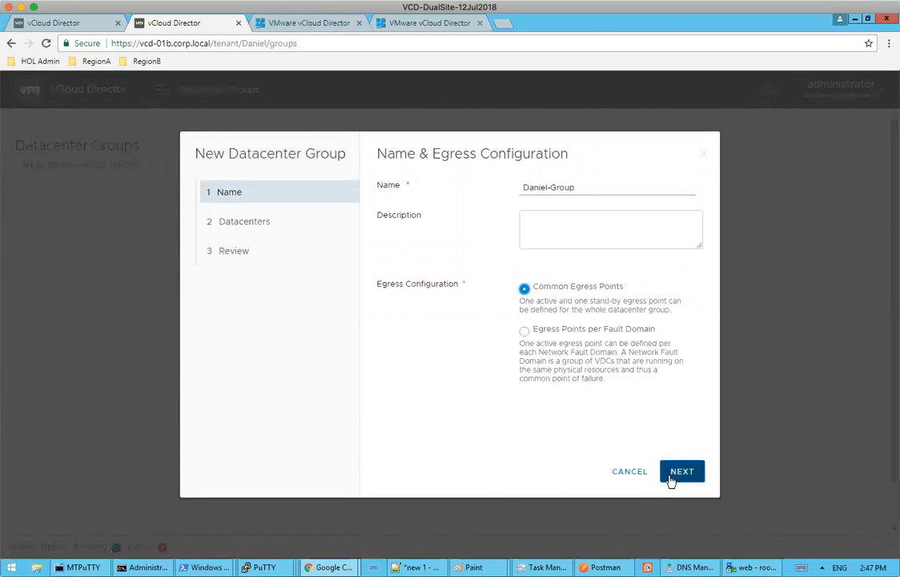
{"action": "left_click", "coordinate": [682, 471]}
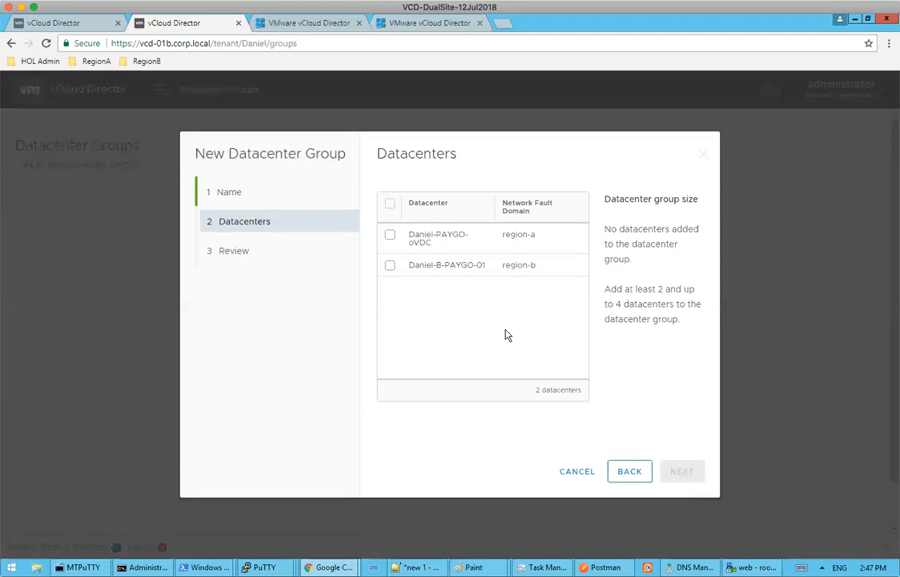
Add Daniel-PAYGO-oVDC and Daniel-B-PAYGO-01 to the group and go to Review
{"action": "left_click", "coordinate": [390, 233]}
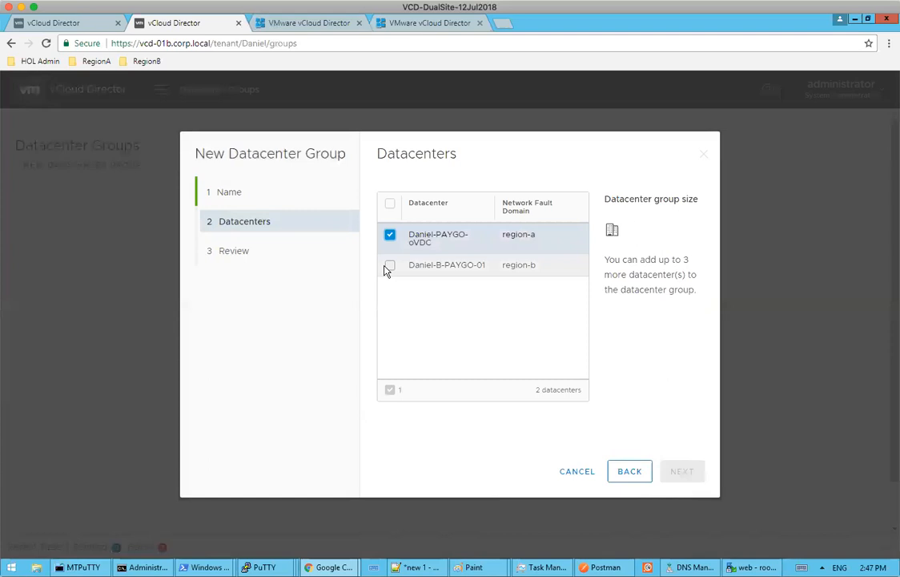
{"action": "left_click", "coordinate": [389, 265]}
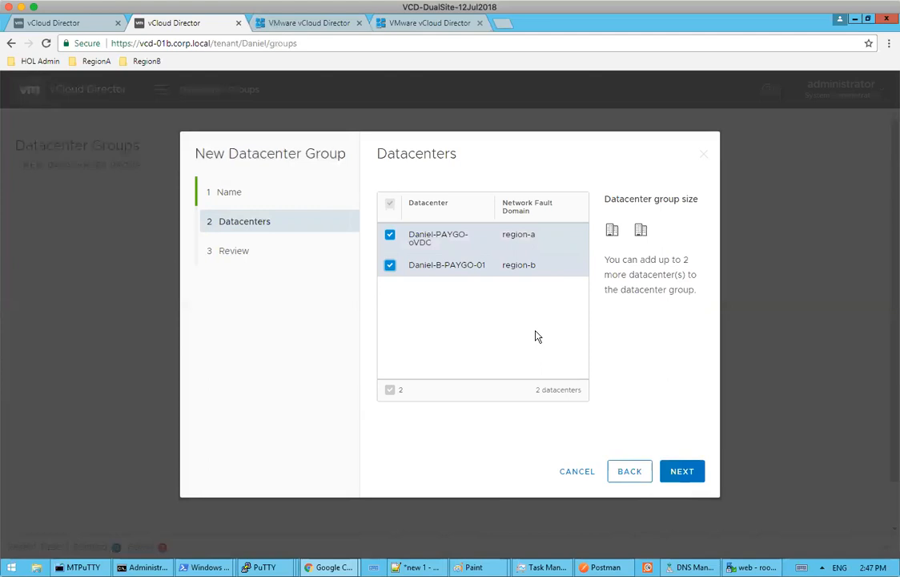
{"action": "mouse_move", "coordinate": [519, 277]}
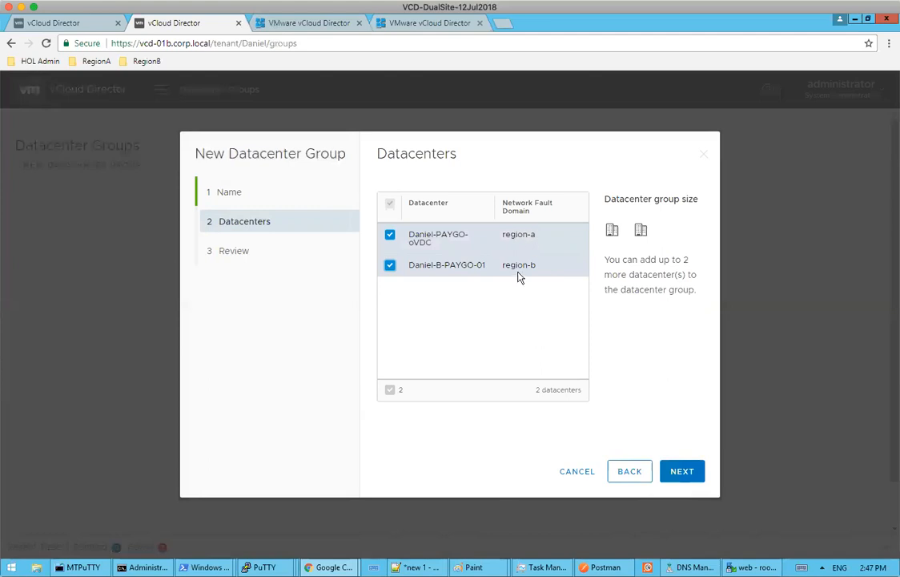
{"action": "mouse_move", "coordinate": [538, 244]}
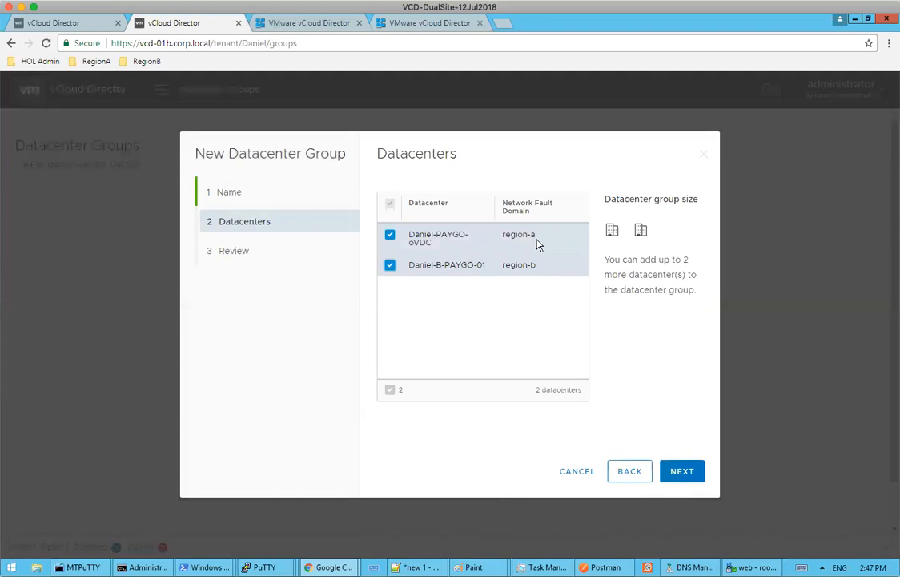
{"action": "mouse_move", "coordinate": [602, 261]}
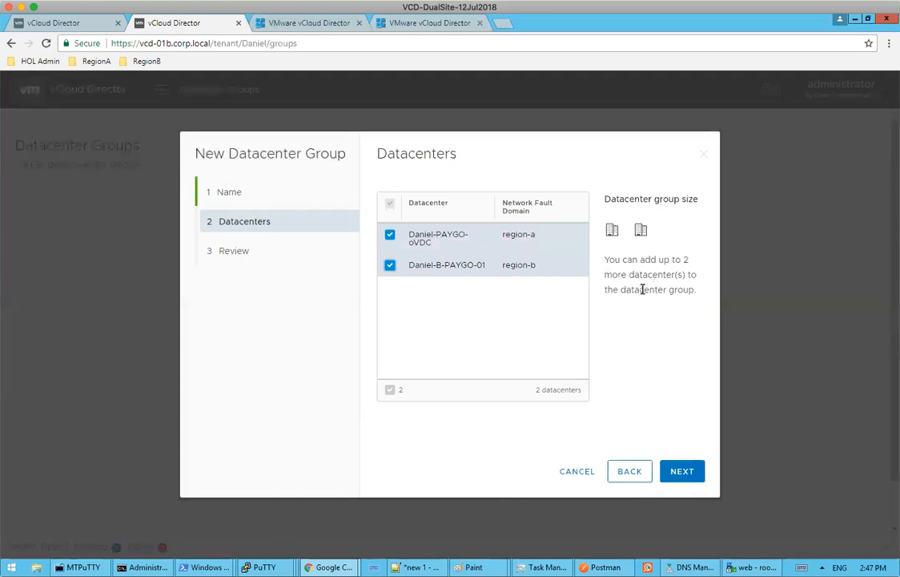
{"action": "mouse_move", "coordinate": [625, 304]}
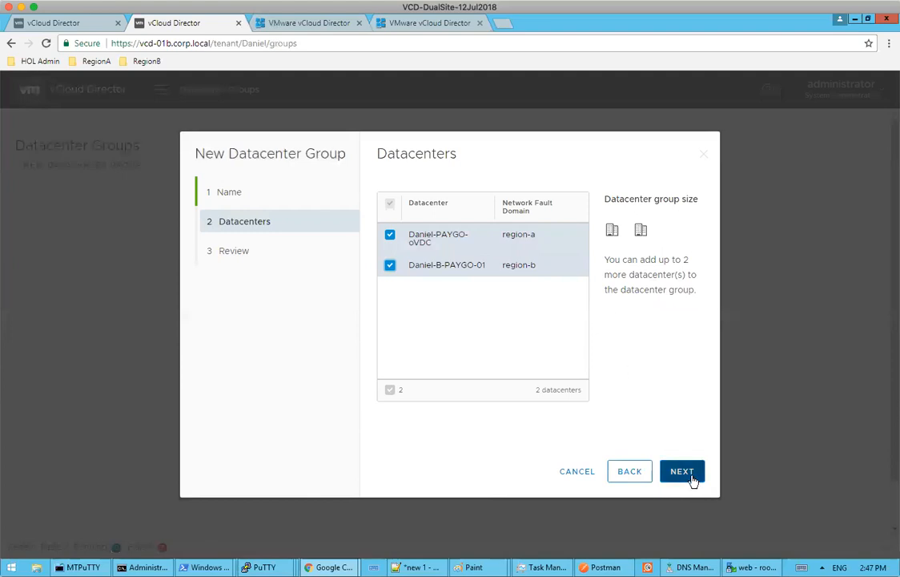
{"action": "left_click", "coordinate": [681, 471]}
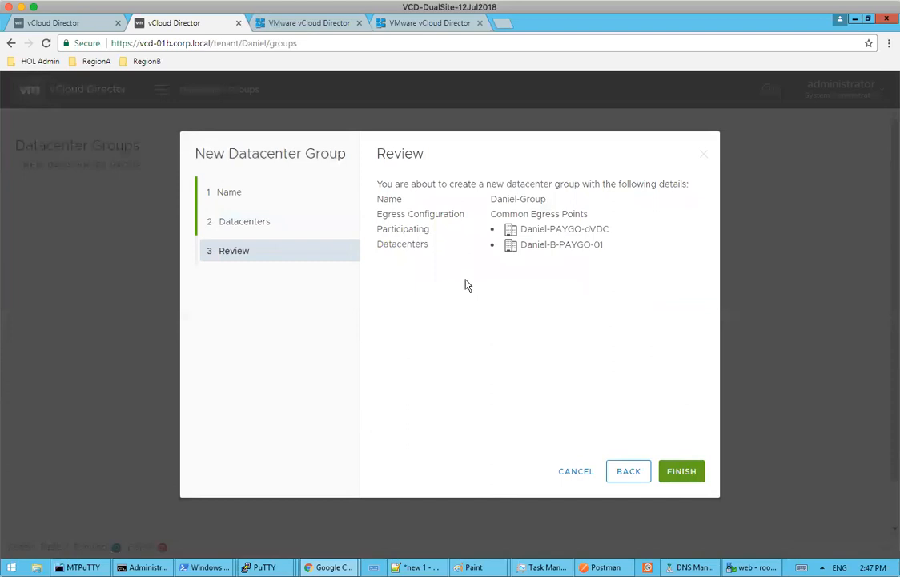
Finish the wizard so the Daniel-Group card appears with both PAYGO datacenters
{"action": "double_click", "coordinate": [528, 213]}
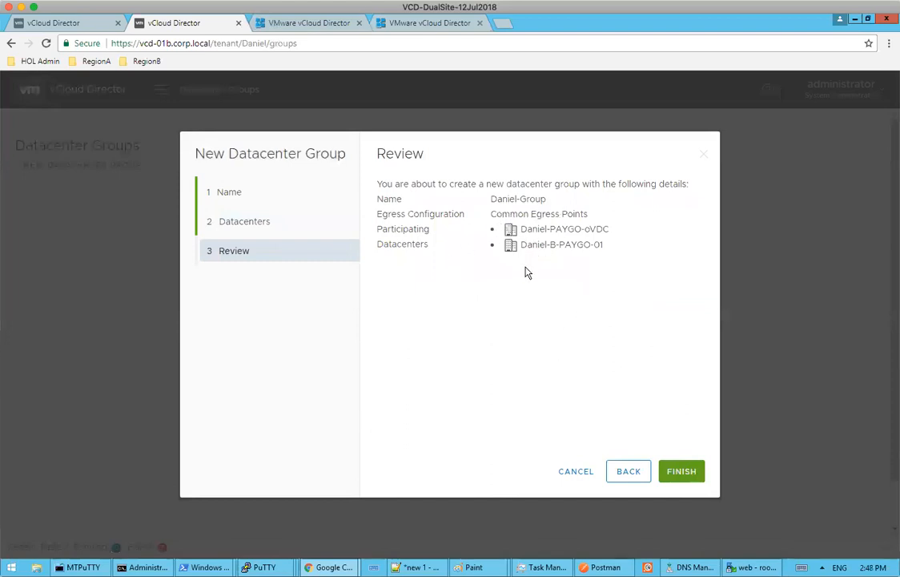
{"action": "mouse_move", "coordinate": [519, 232]}
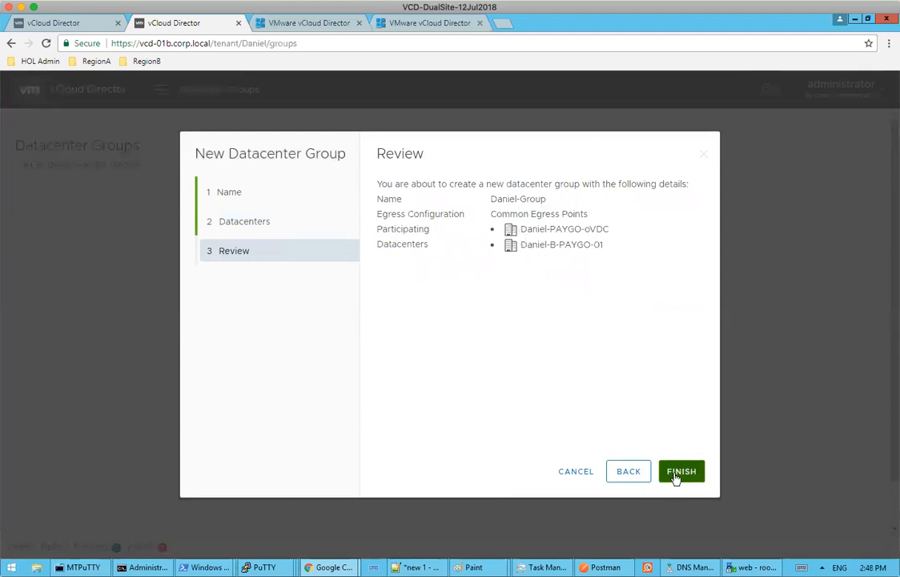
{"action": "left_click", "coordinate": [681, 471]}
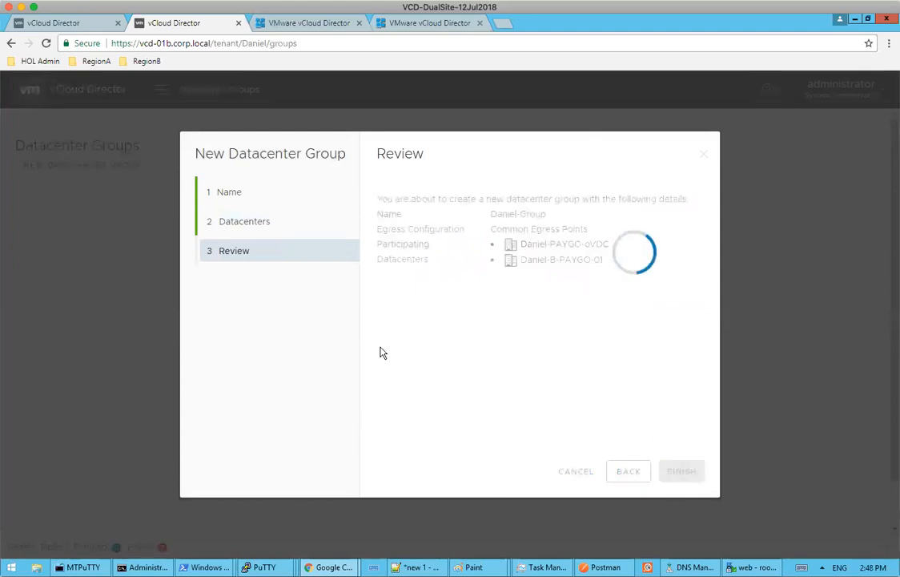
{"action": "left_click", "coordinate": [680, 470]}
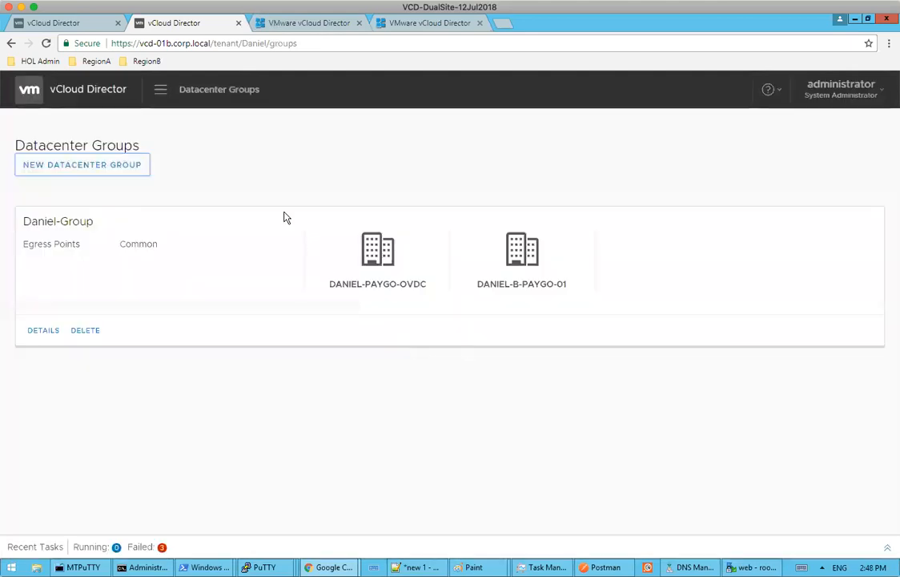
{"action": "mouse_move", "coordinate": [234, 457]}
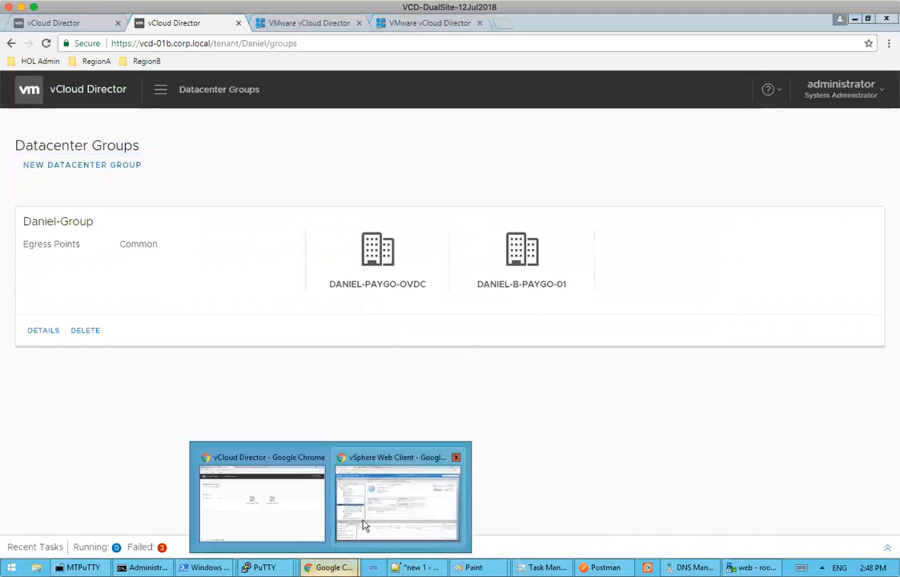
{"action": "left_click", "coordinate": [396, 497]}
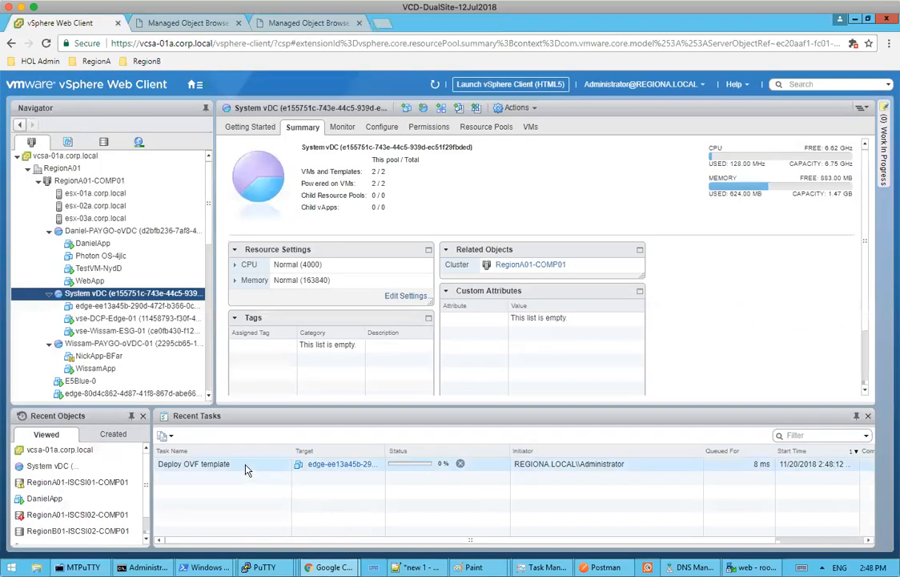
{"action": "left_click", "coordinate": [61, 168]}
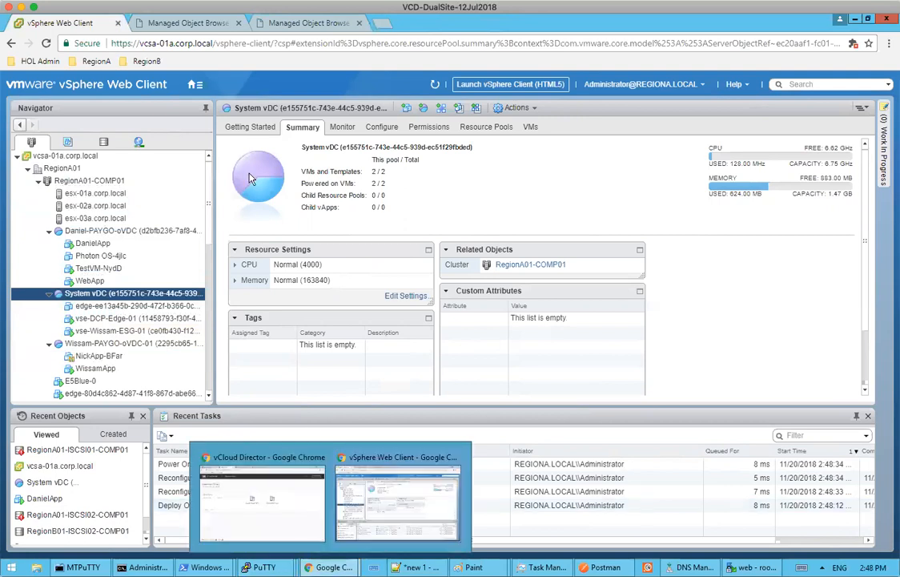
{"action": "left_click", "coordinate": [194, 84]}
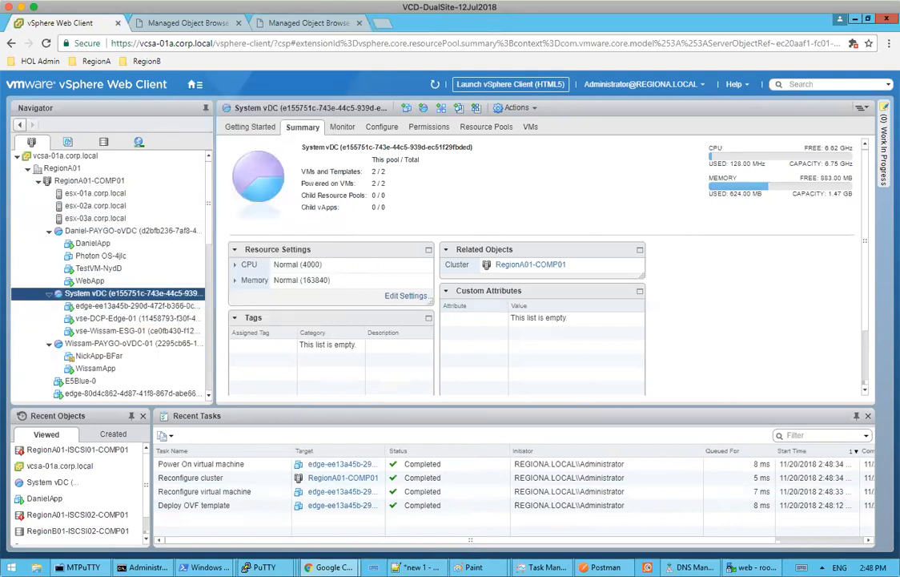
{"action": "left_click", "coordinate": [174, 22]}
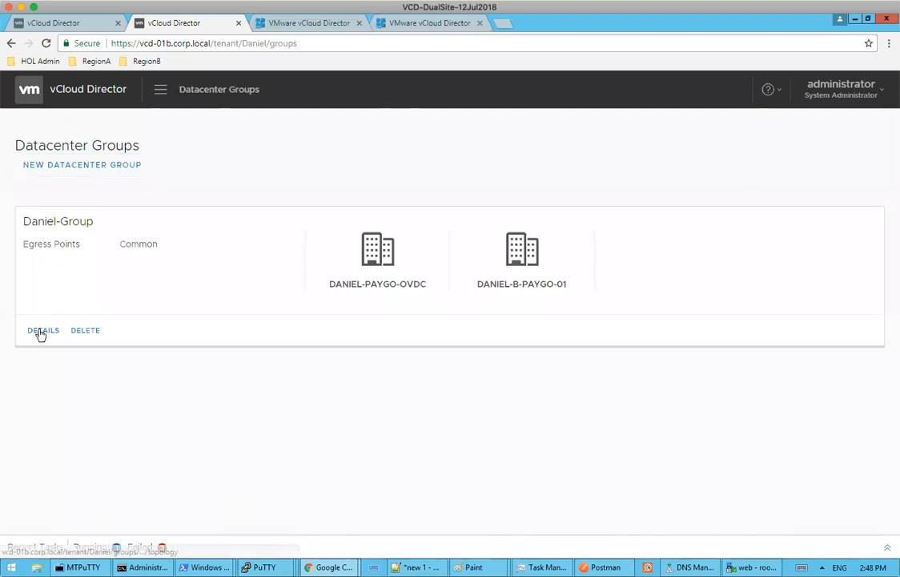
Open Daniel-Group's details to view its Network Topology across region-a and region-b
{"action": "left_click", "coordinate": [42, 330]}
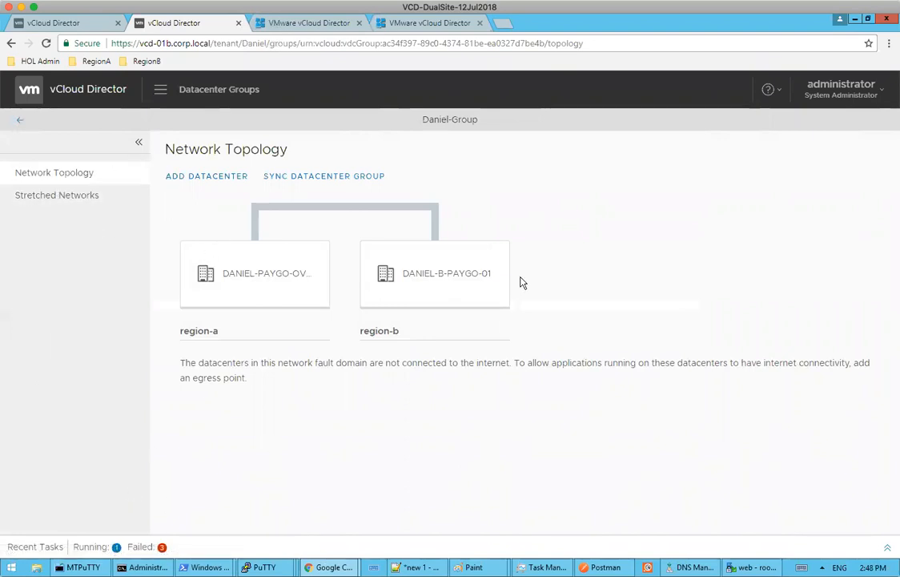
{"action": "mouse_move", "coordinate": [454, 220]}
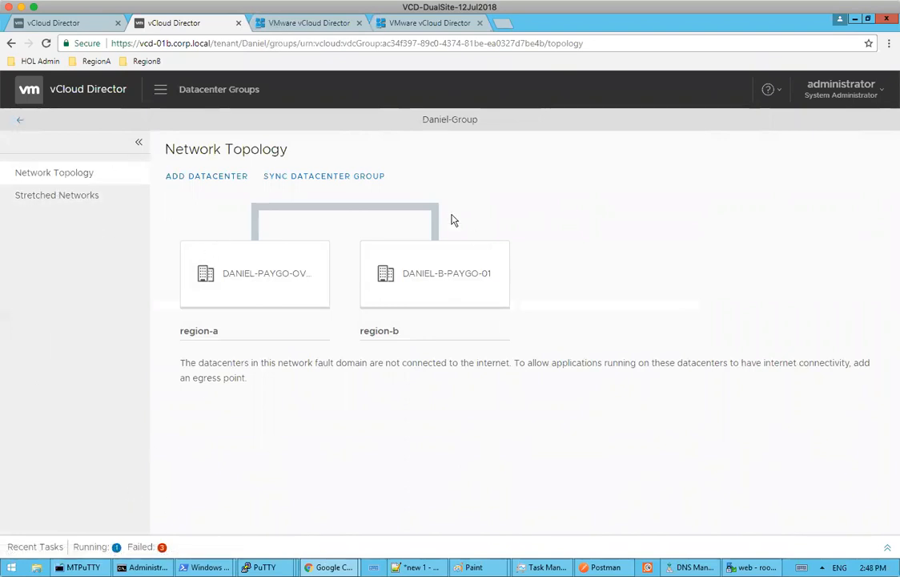
{"action": "mouse_move", "coordinate": [380, 196]}
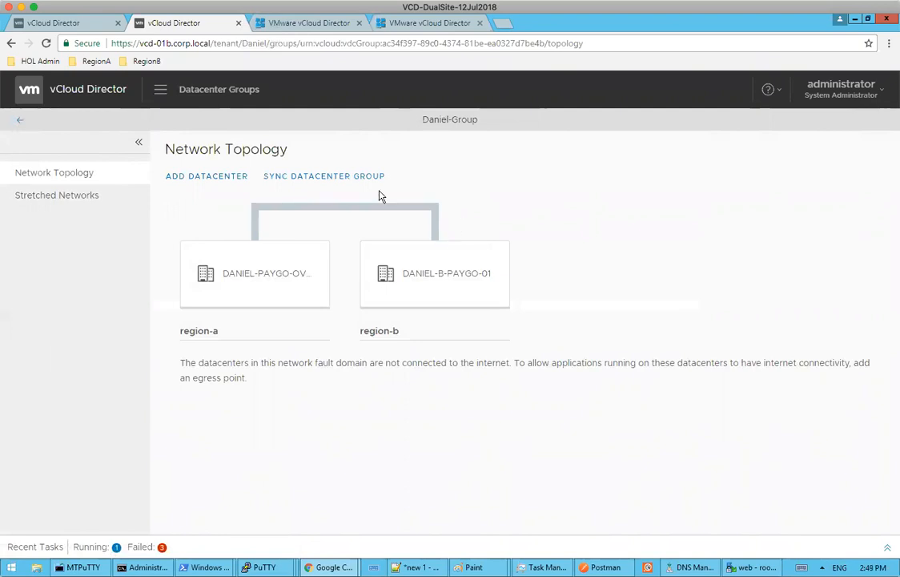